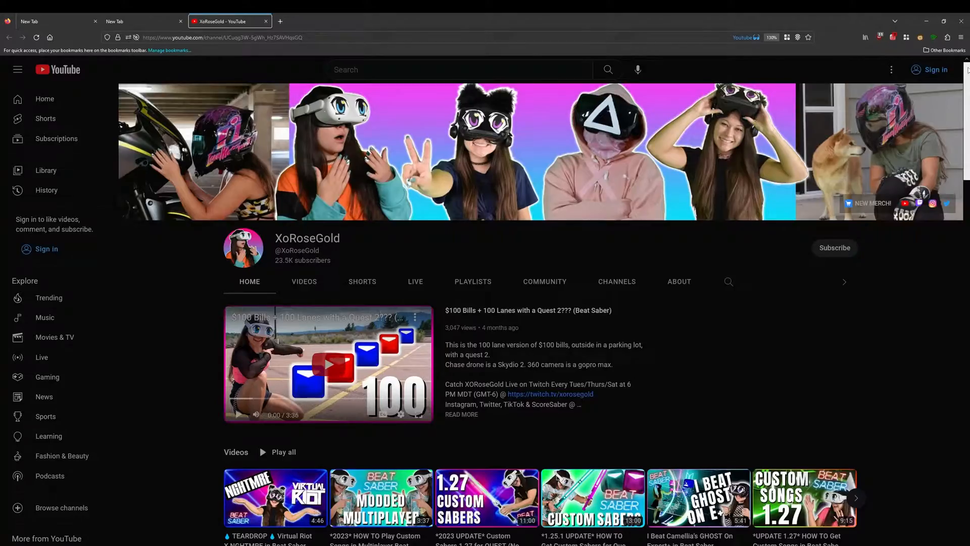
# Step: Scroll down the Developer Dashboard account page to the verification status showing the account verified
pyautogui.scroll(-3)
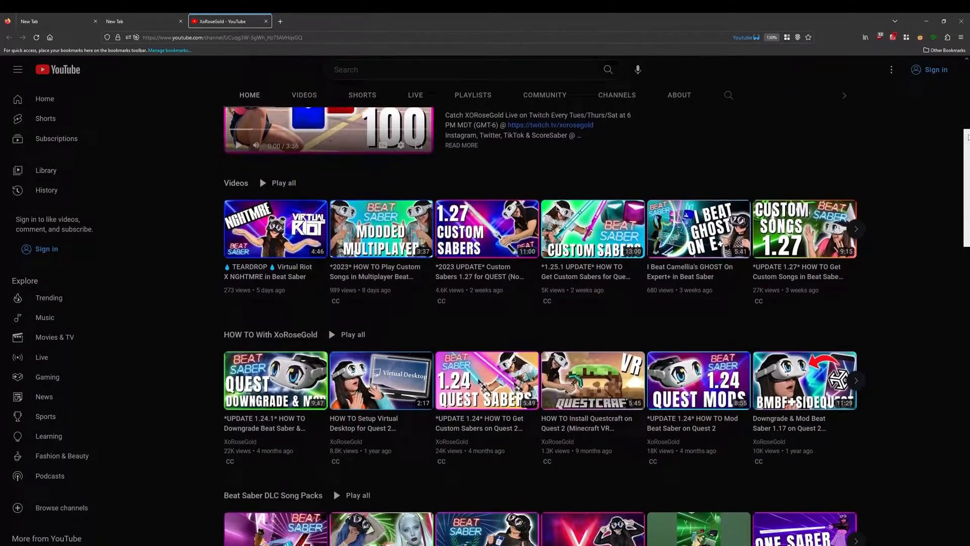
pyautogui.scroll(-3)
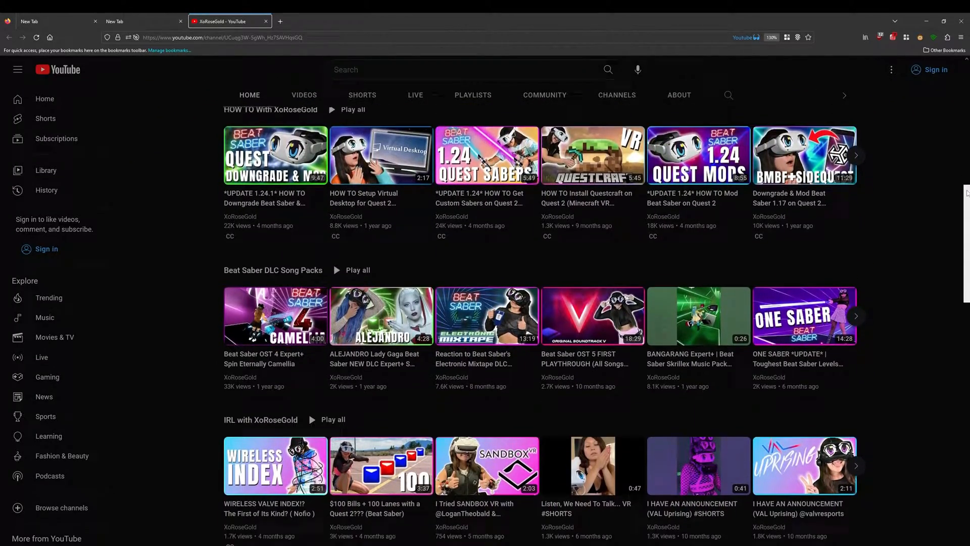
pyautogui.scroll(-3)
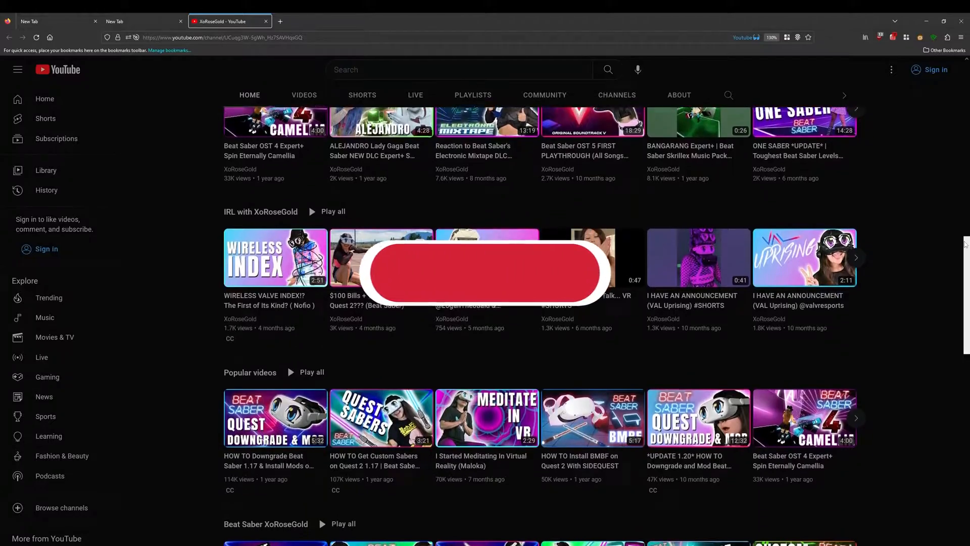
pyautogui.scroll(-3)
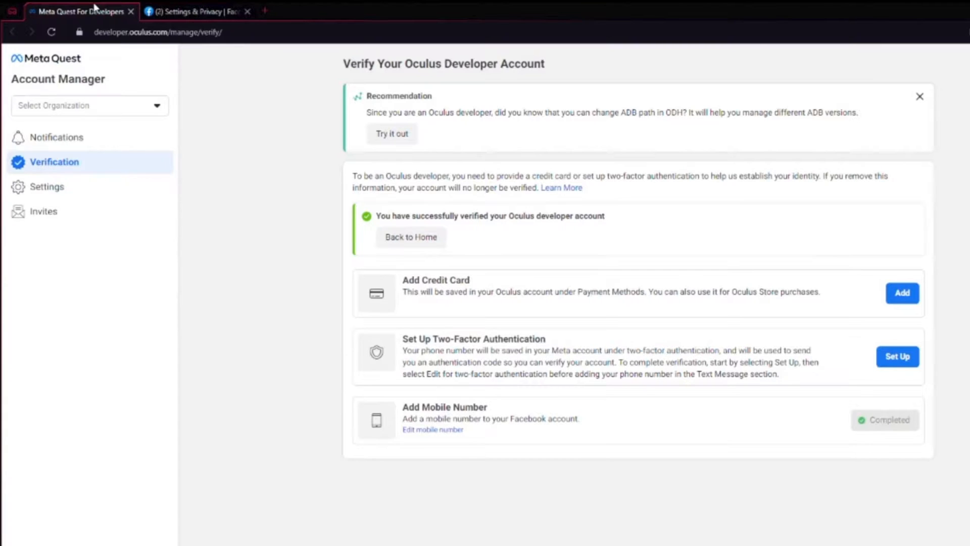
pyautogui.moveTo(486, 230)
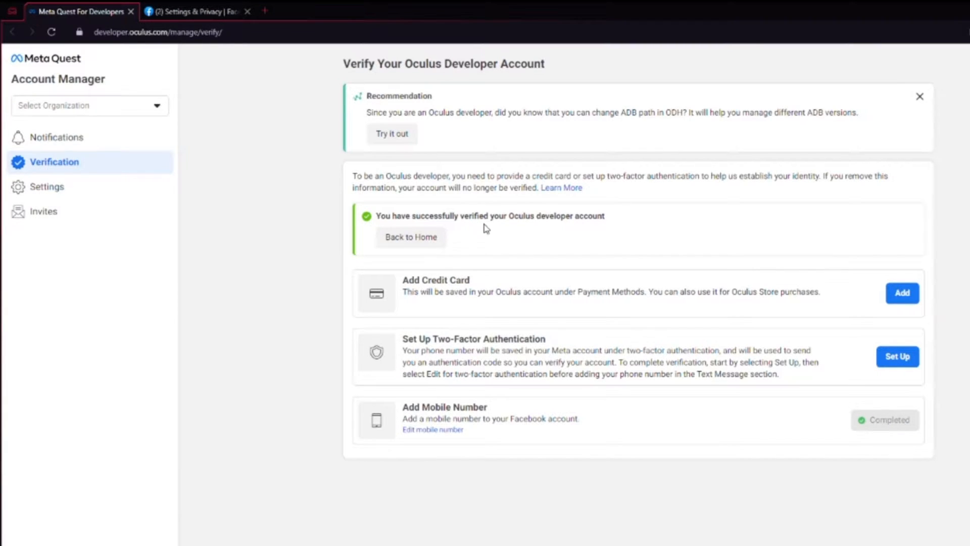
# Step: Create a new organization from the chooser and name it 'flobs'
pyautogui.click(90, 105)
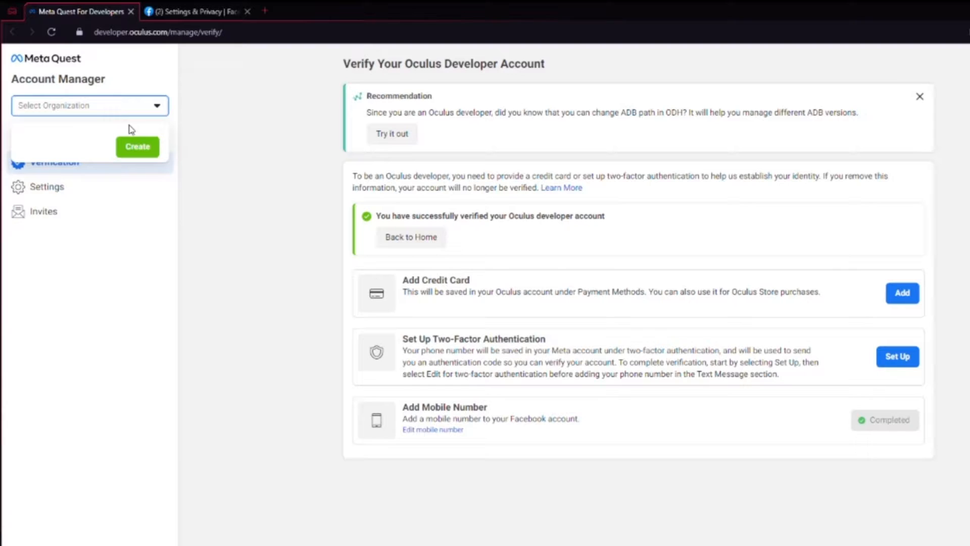
pyautogui.click(137, 147)
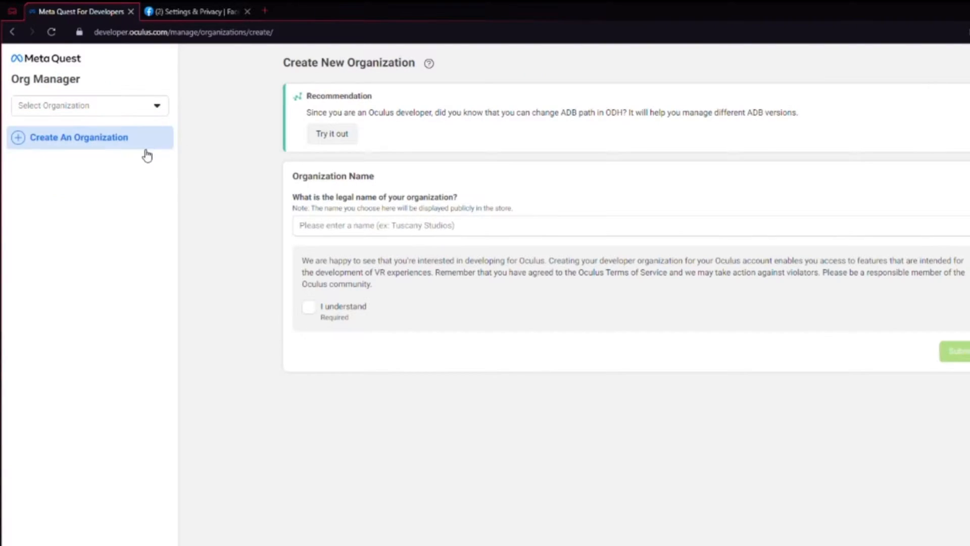
pyautogui.click(557, 224)
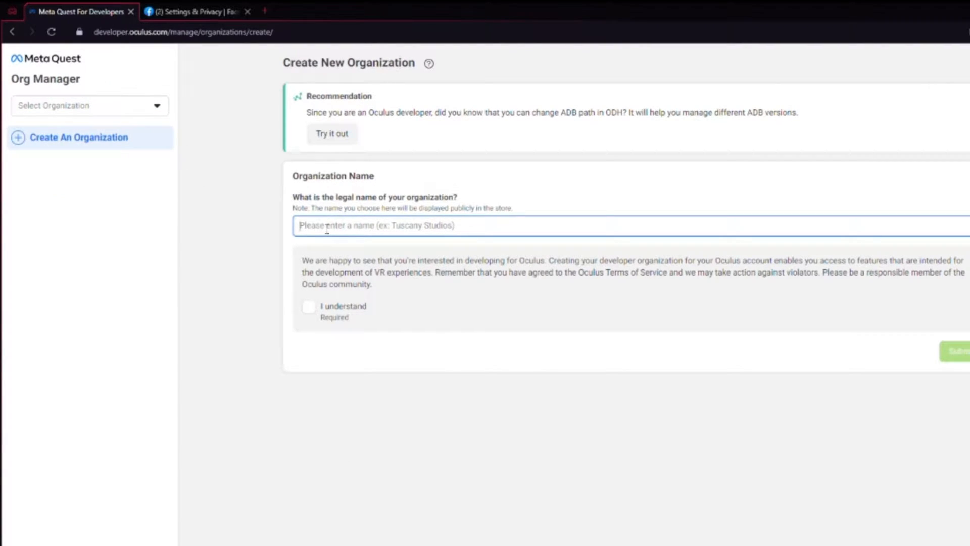
pyautogui.write('flobs')
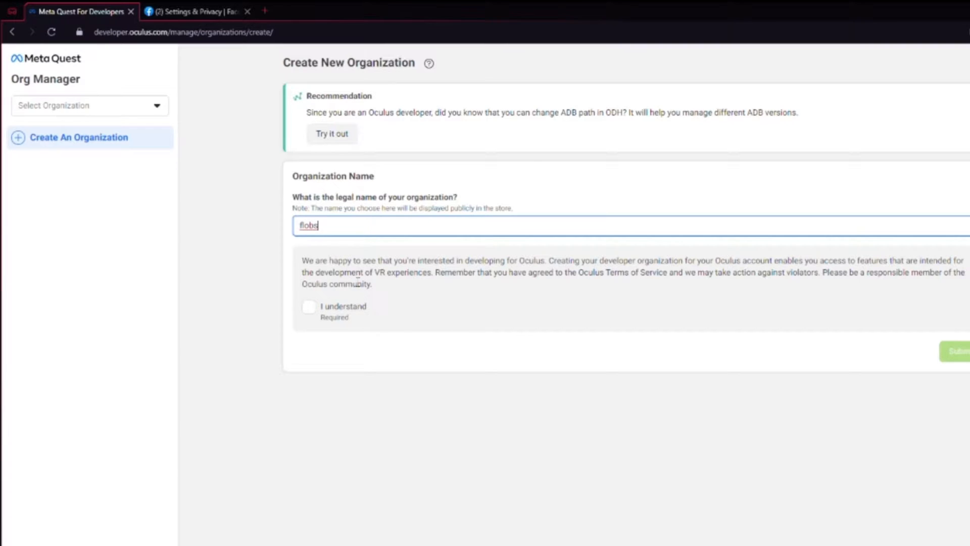
# Step: Acknowledge the developer terms, submit the organization, and agree to the non-disclosure agreement
pyautogui.click(310, 307)
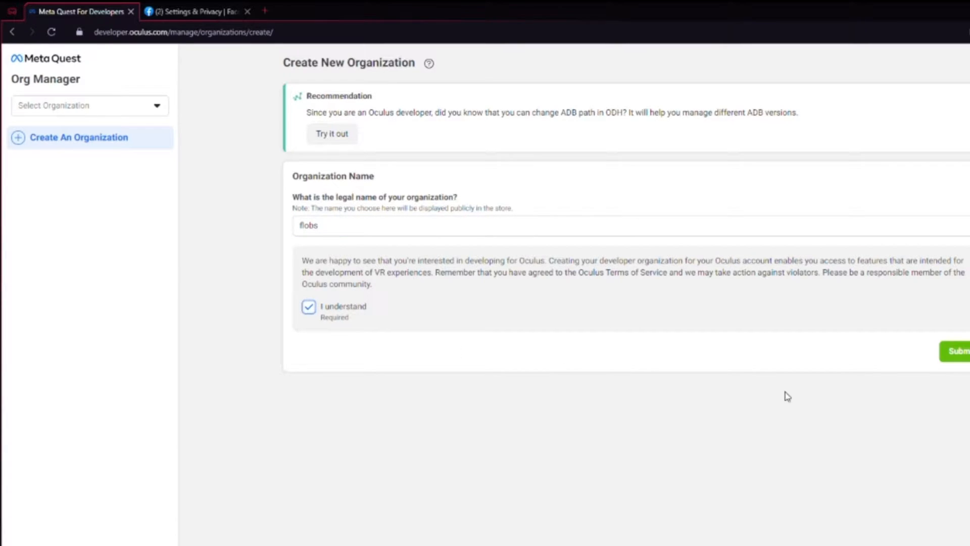
pyautogui.click(958, 351)
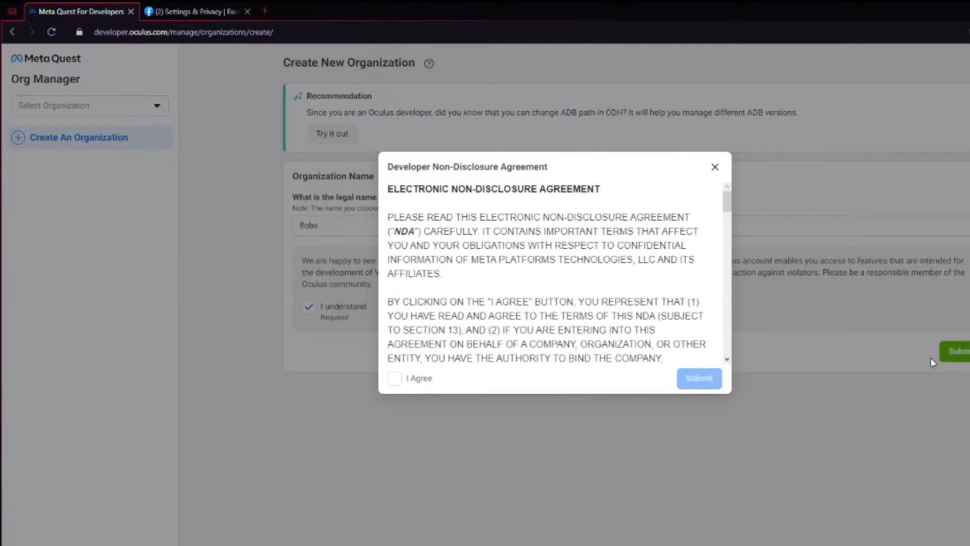
pyautogui.click(395, 378)
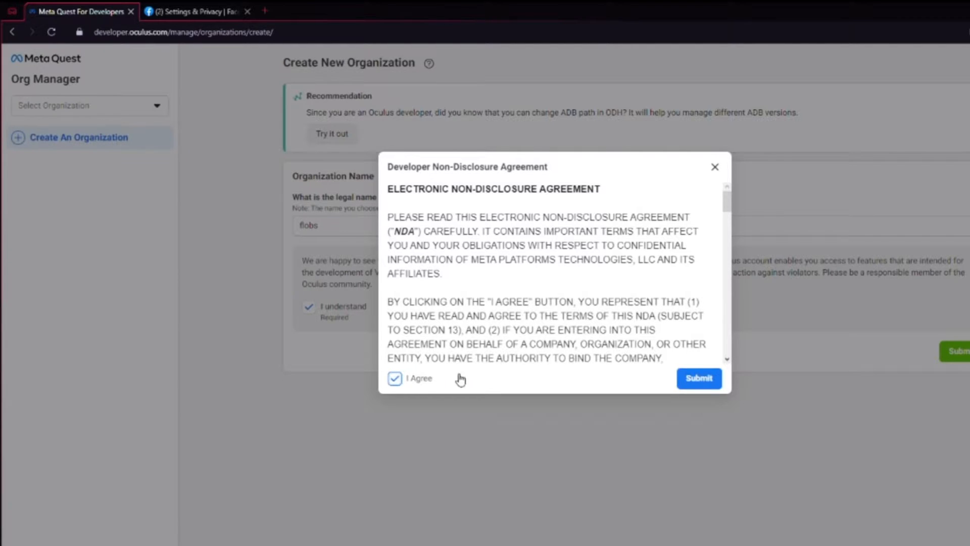
pyautogui.scroll(-3)
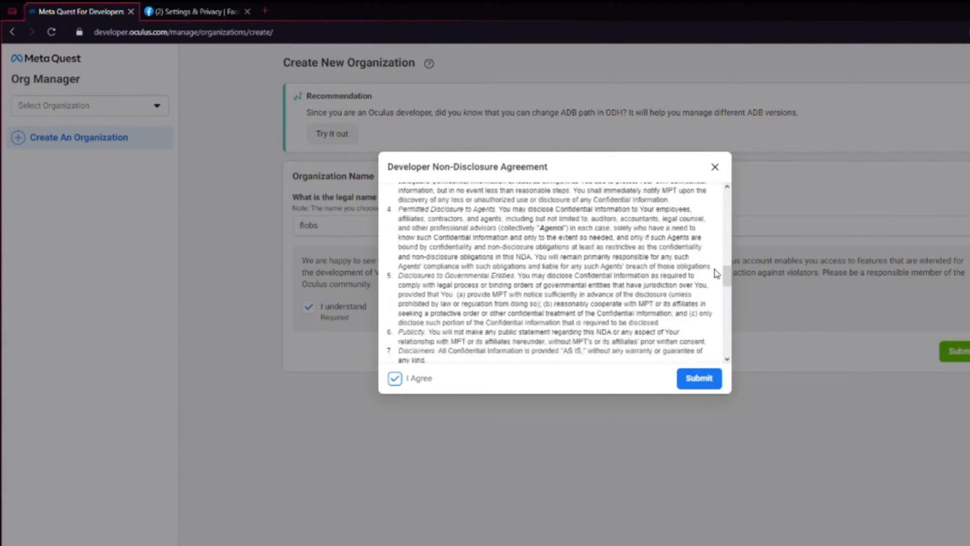
pyautogui.scroll(-3)
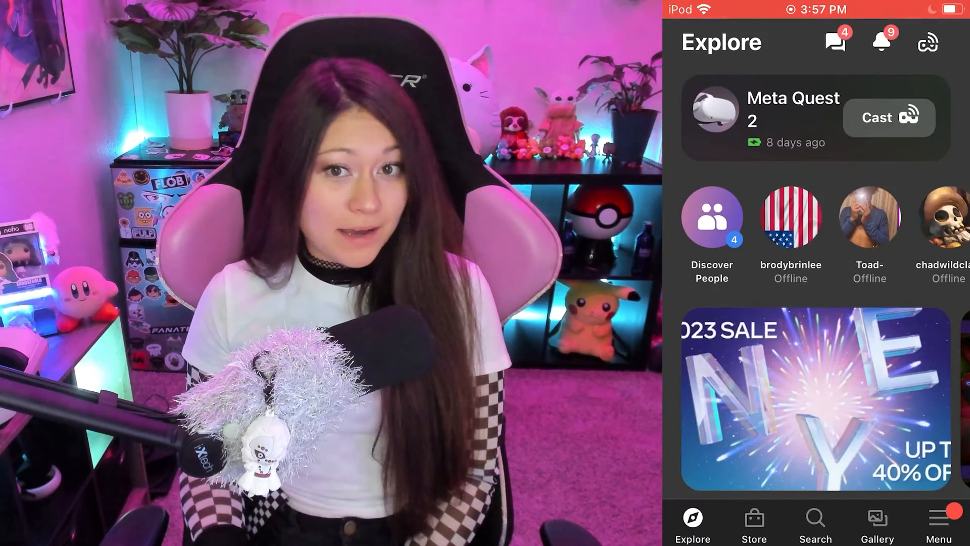
# Step: From the app menu's Devices list, open the paired Meta Quest 2 headset's device page
pyautogui.click(936, 519)
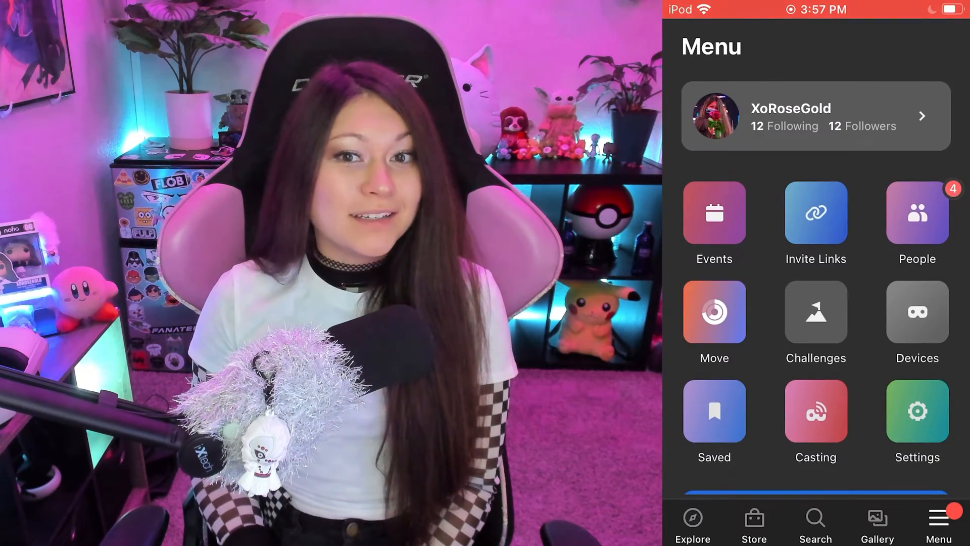
pyautogui.click(916, 311)
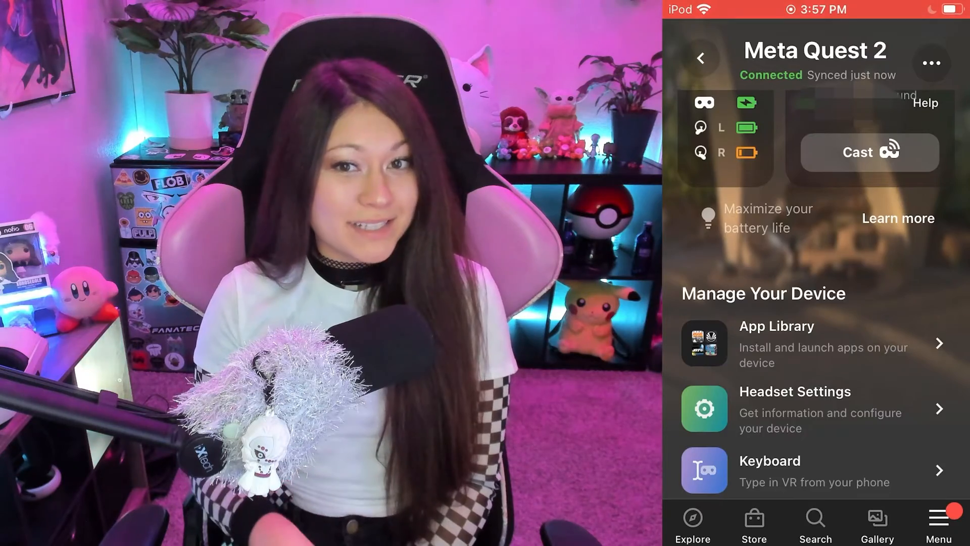
pyautogui.click(795, 408)
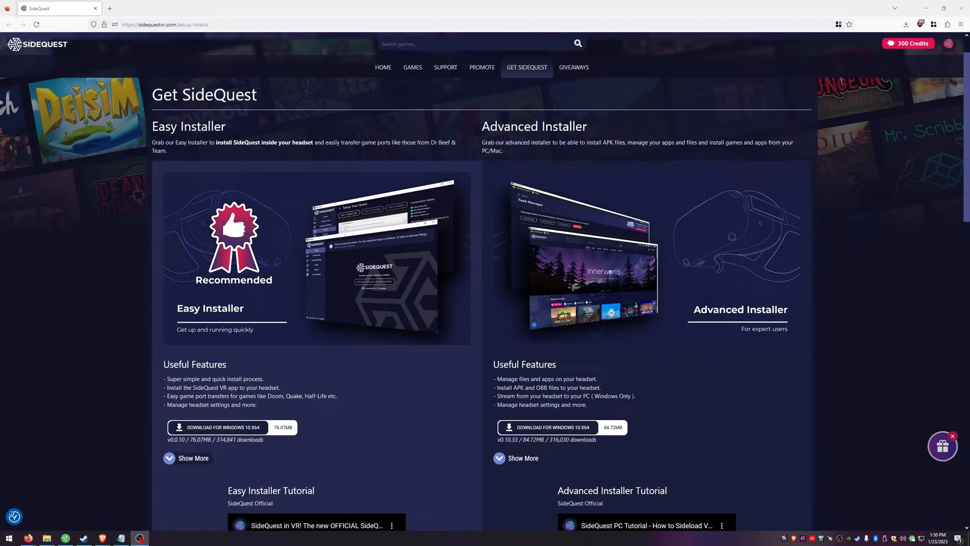
pyautogui.moveTo(229, 142)
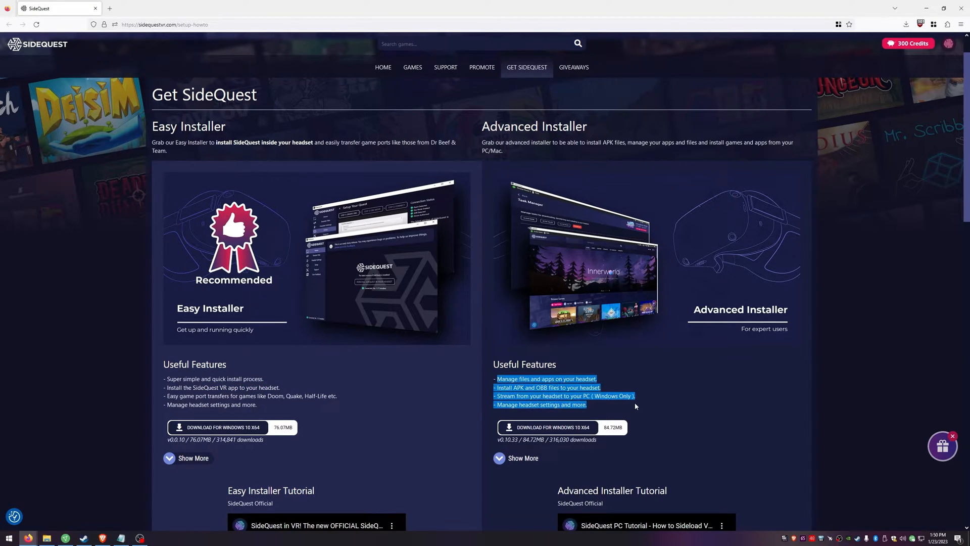
pyautogui.moveTo(460, 402)
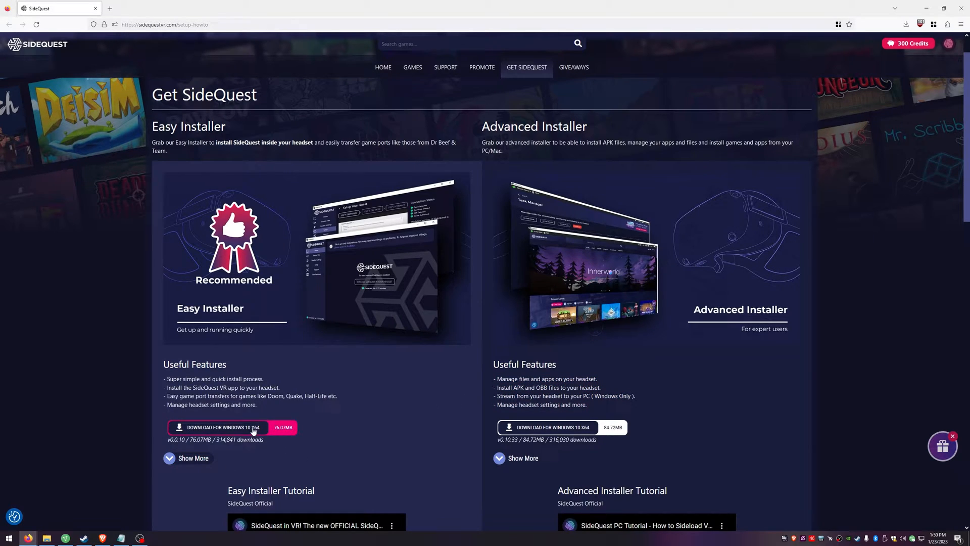
# Step: Download the SideQuest Easy Installer for Windows 10 x64 and run the downloaded exe
pyautogui.click(217, 427)
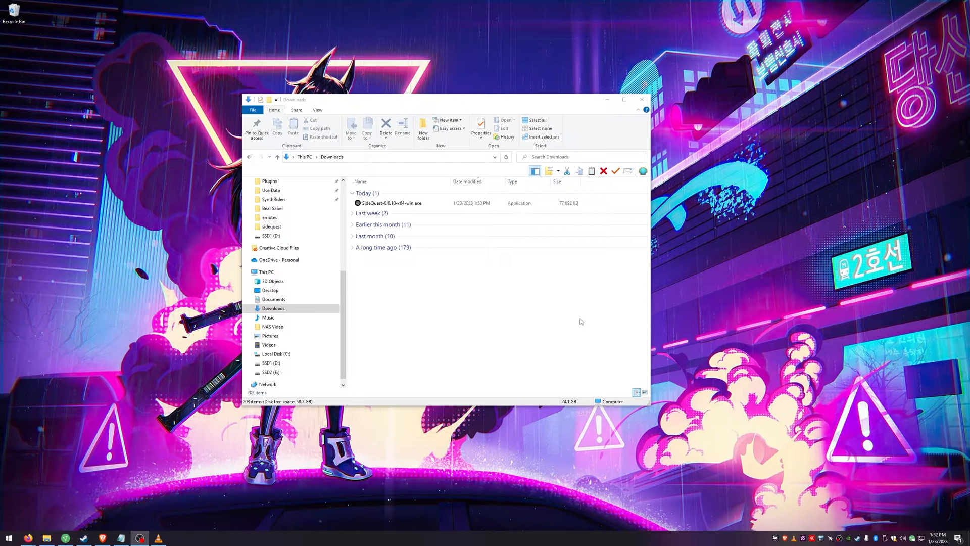
pyautogui.click(390, 203)
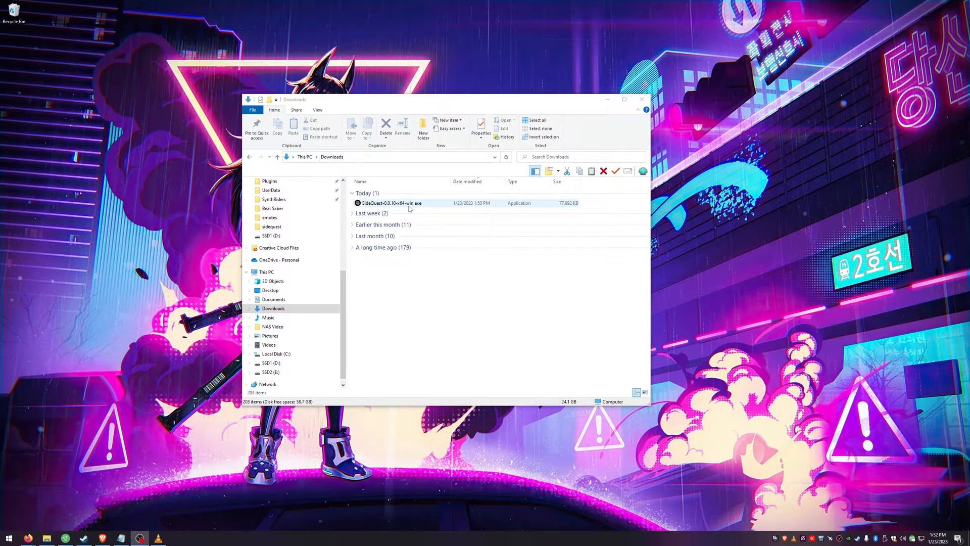
pyautogui.doubleClick(390, 204)
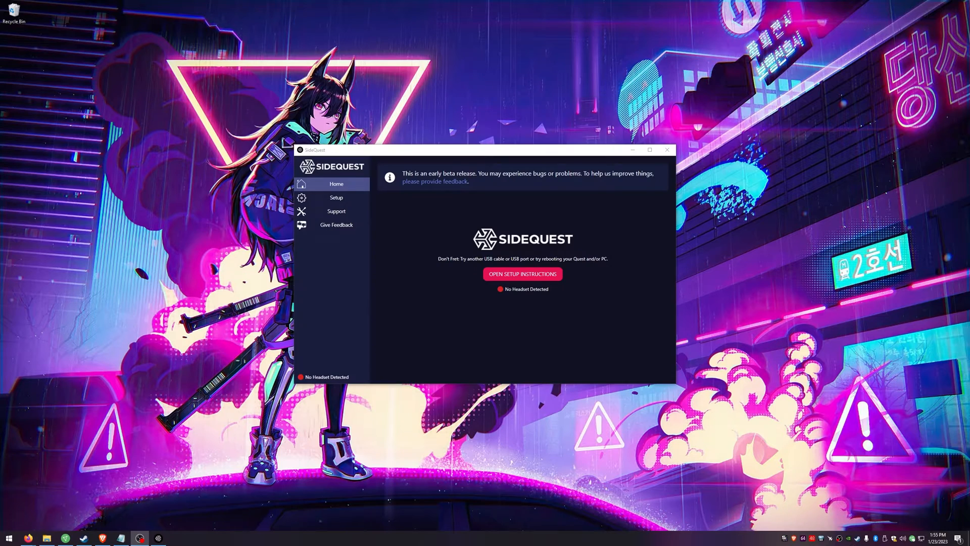
pyautogui.moveTo(514, 293)
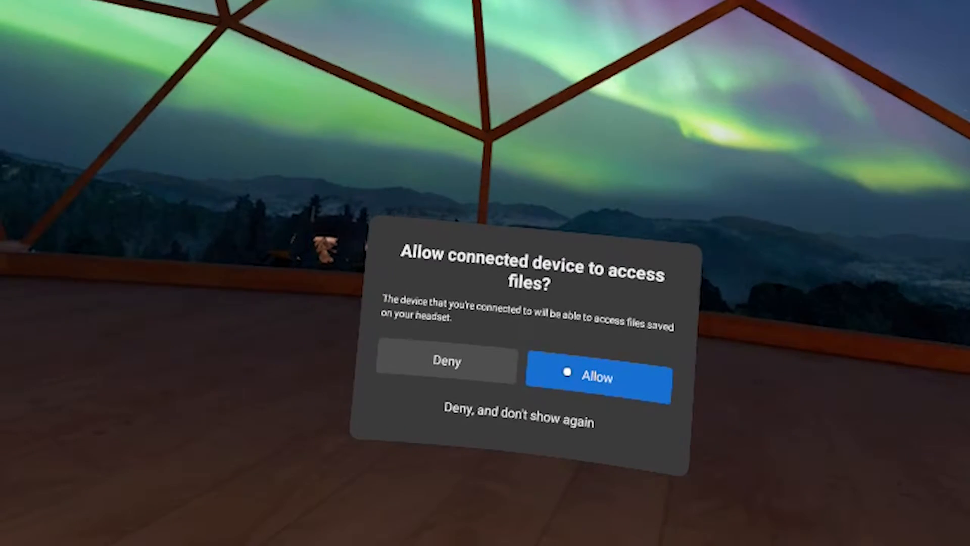
# Step: Allow file access on the headset and install SideQuest onto the connected Quest
pyautogui.click(597, 377)
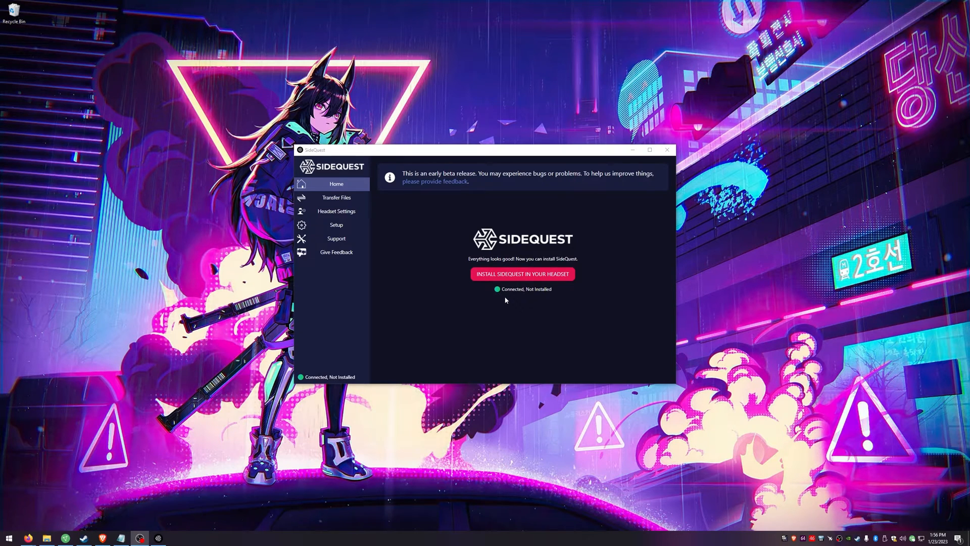
pyautogui.click(522, 273)
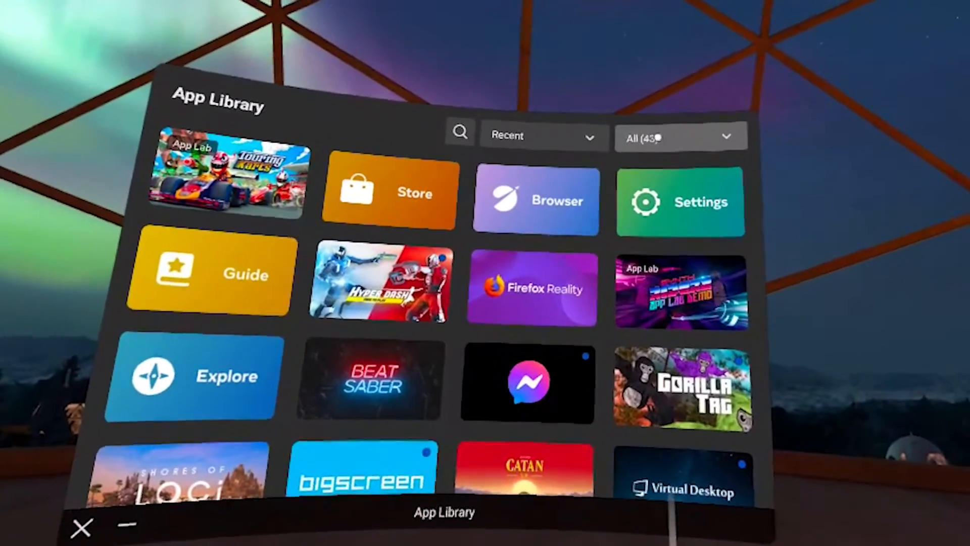
# Step: Filter the App Library to Unknown Sources and launch the sideloaded SideQuest app
pyautogui.click(679, 136)
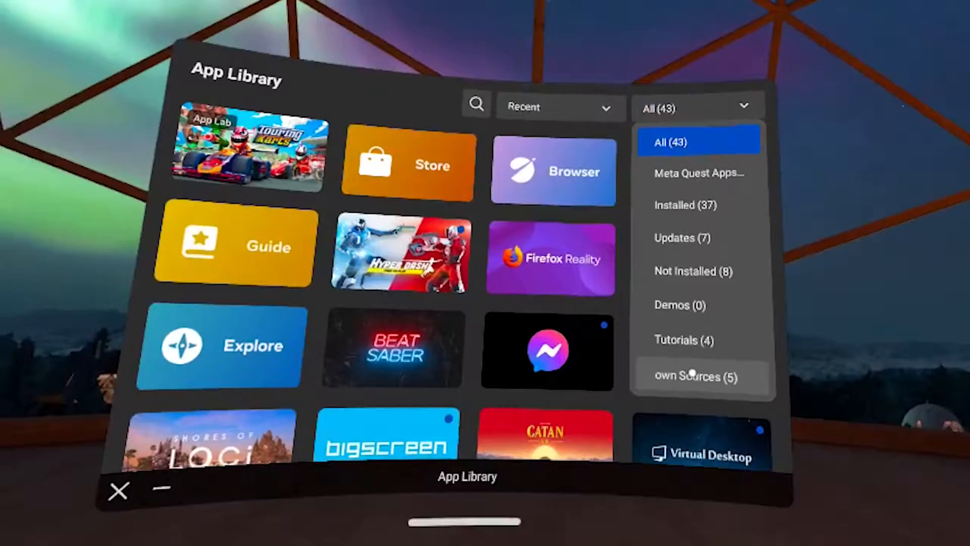
pyautogui.click(696, 376)
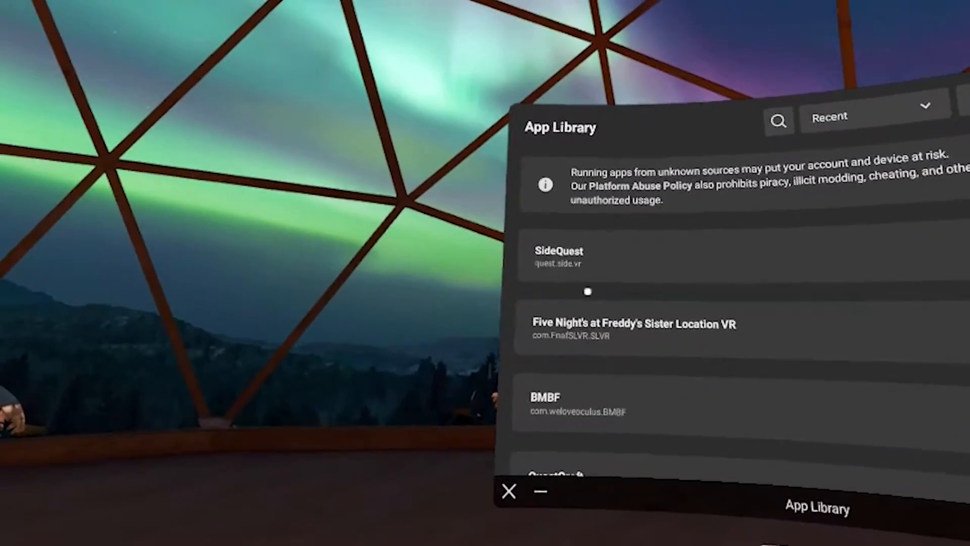
pyautogui.click(559, 256)
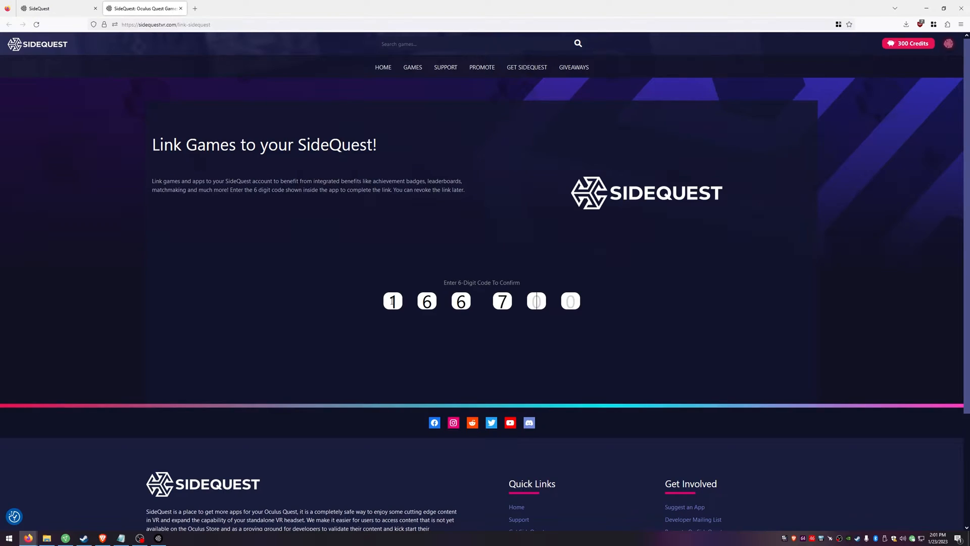
# Step: Enter the headset's link code and approve linking the SideQuest app to the account
pyautogui.write('98')
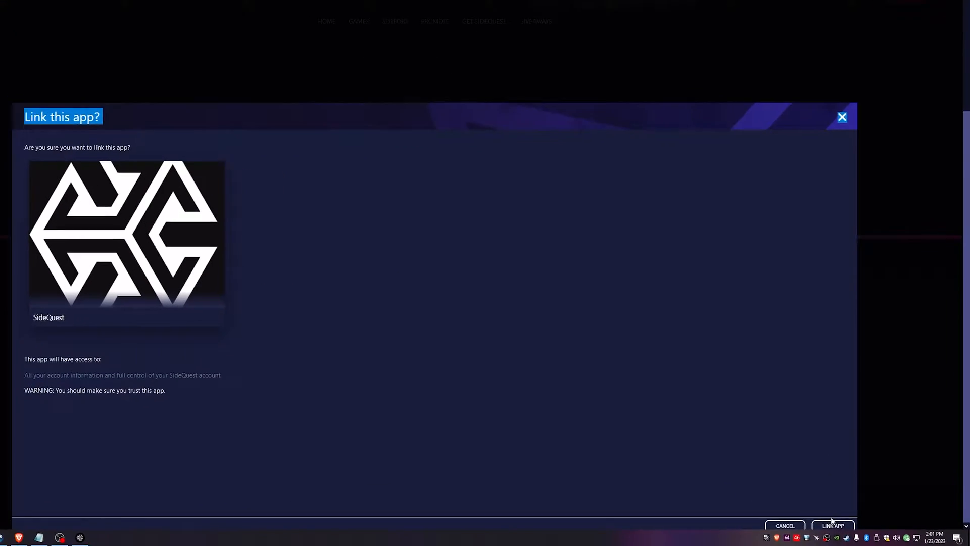
pyautogui.click(833, 525)
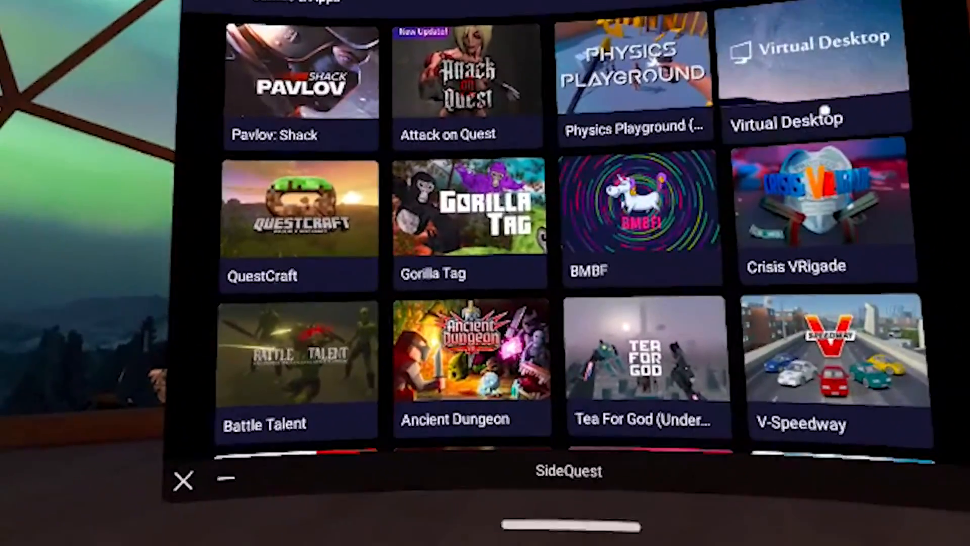
pyautogui.scroll(-3)
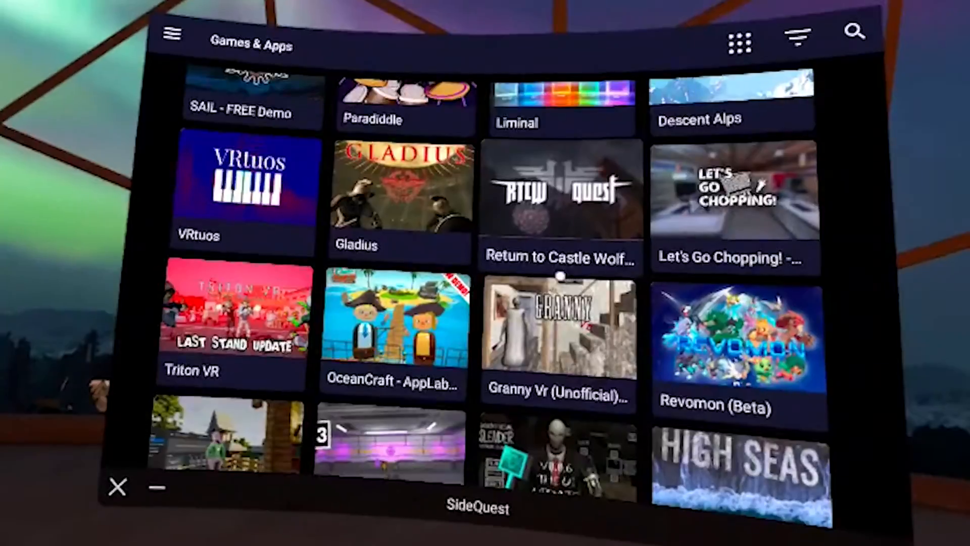
pyautogui.scroll(-3)
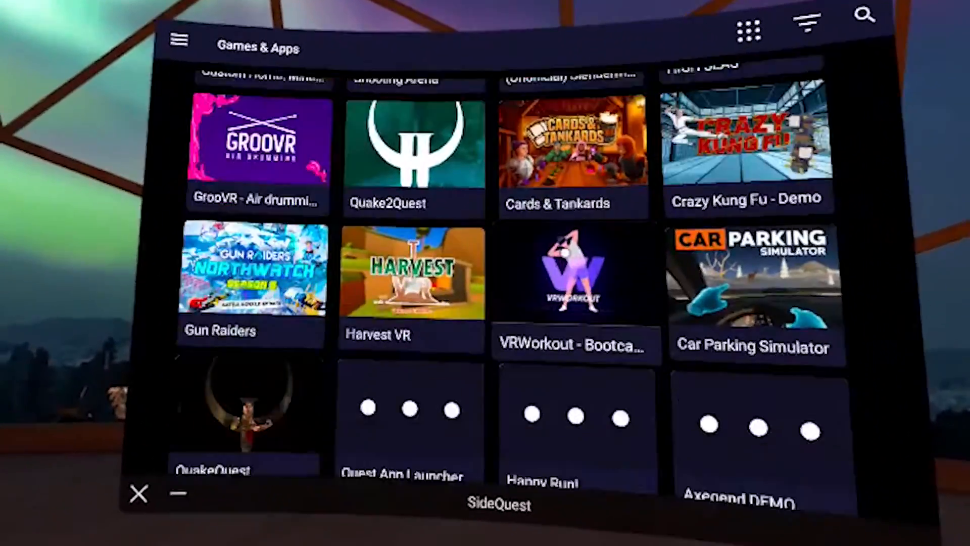
pyautogui.scroll(-3)
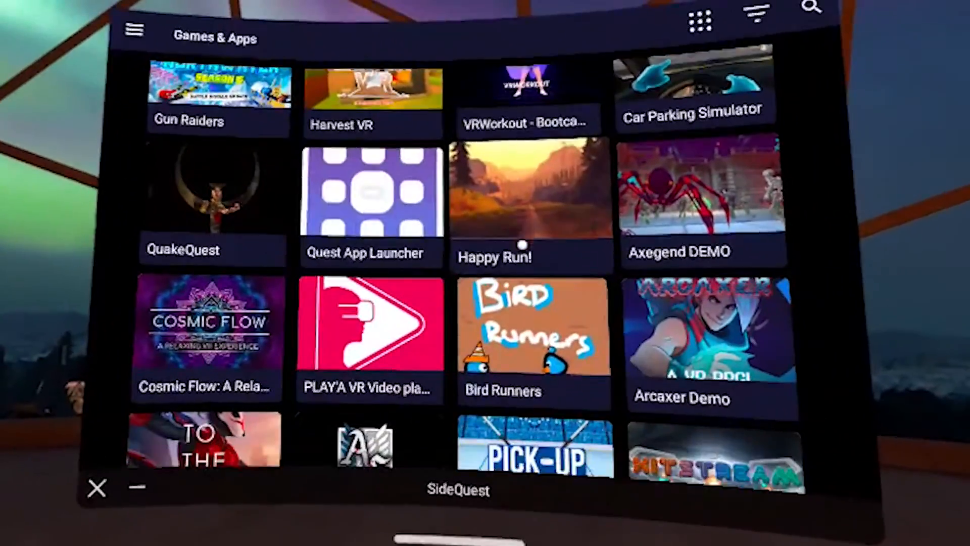
pyautogui.scroll(-3)
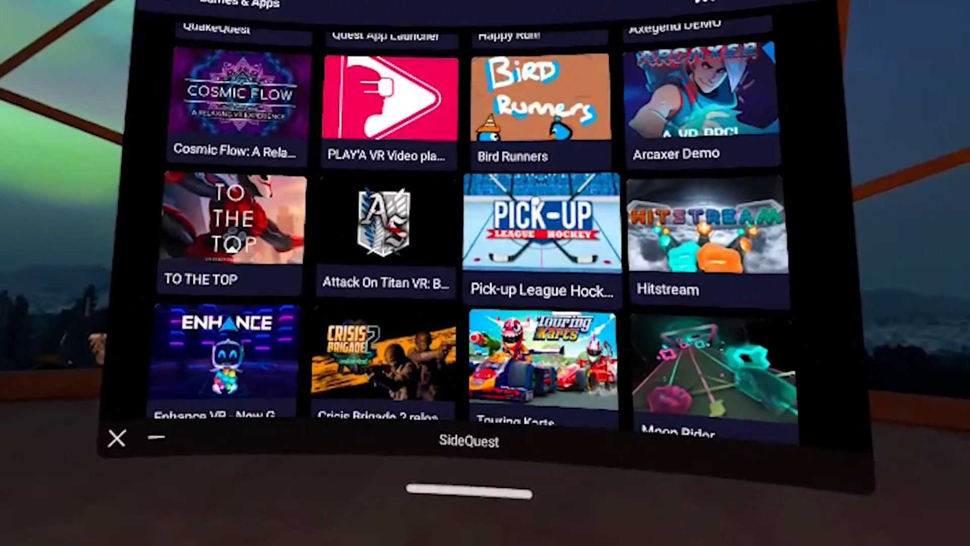
pyautogui.scroll(-3)
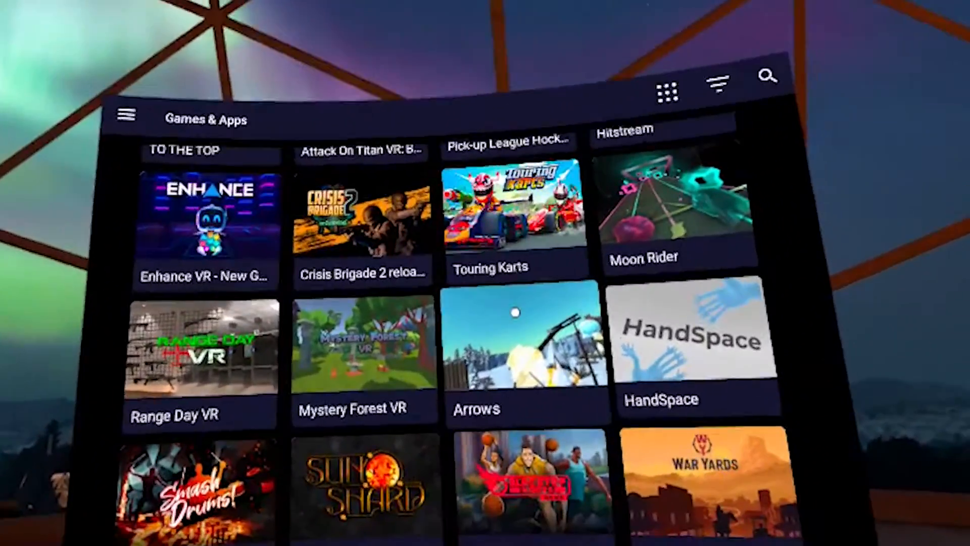
pyautogui.scroll(-3)
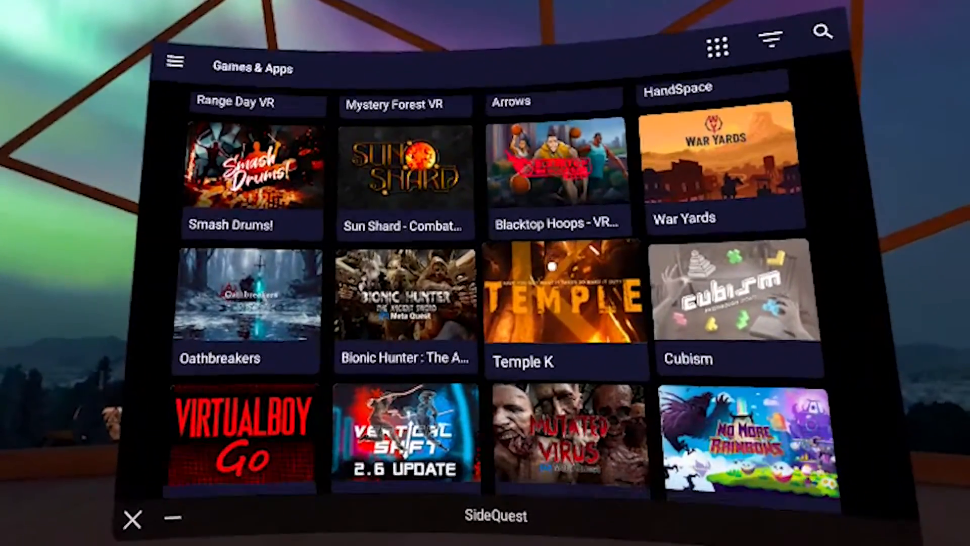
pyautogui.scroll(-3)
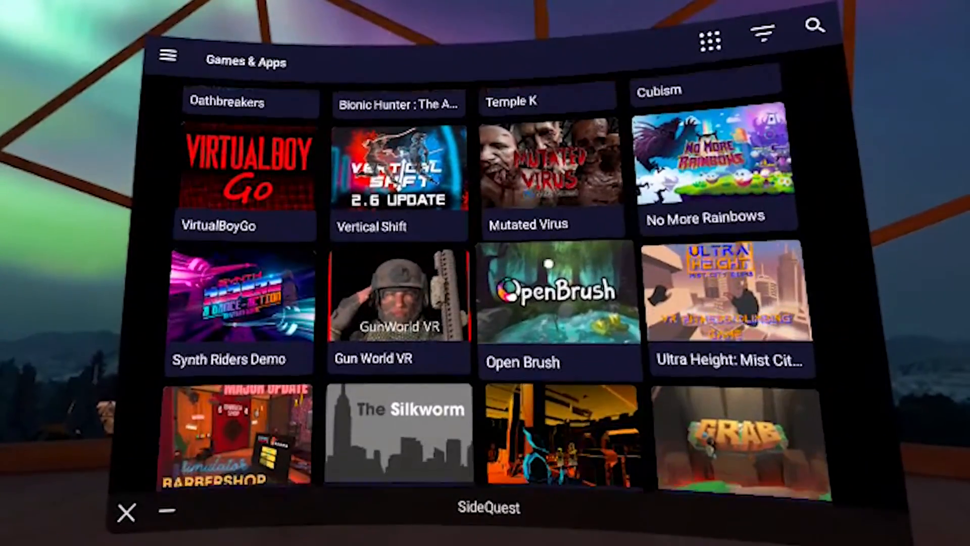
pyautogui.scroll(-3)
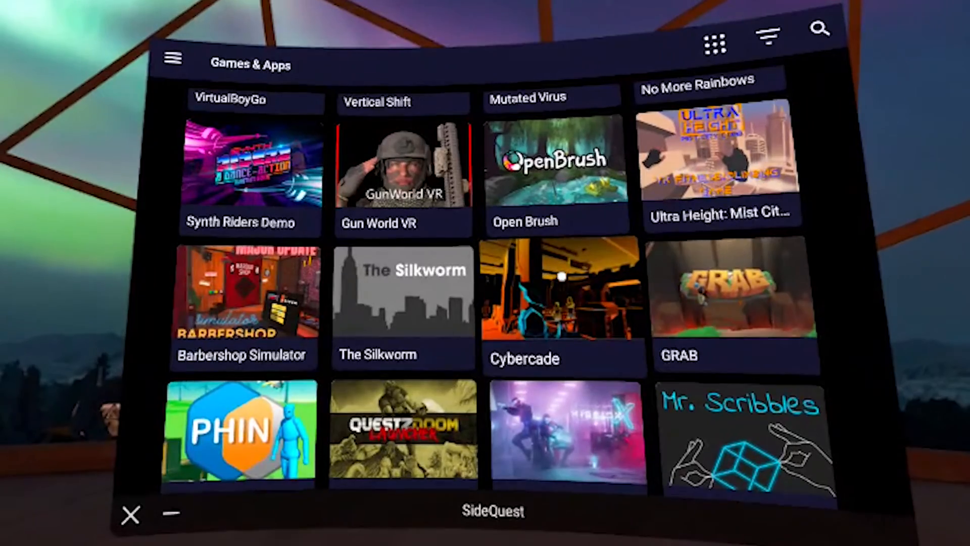
pyautogui.scroll(-3)
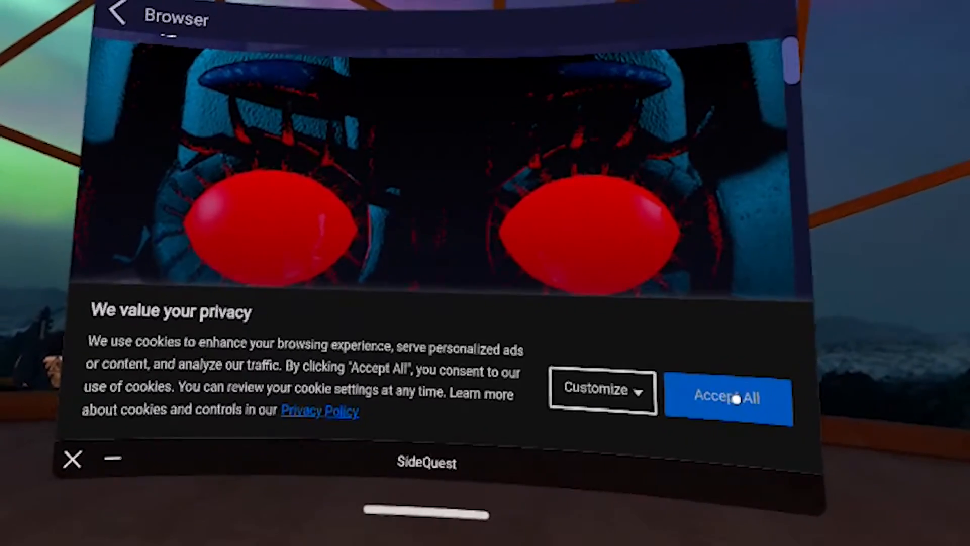
# Step: Accept the cookie notice and sideload Five Nights at Freddy's Sister Location VR
pyautogui.click(728, 396)
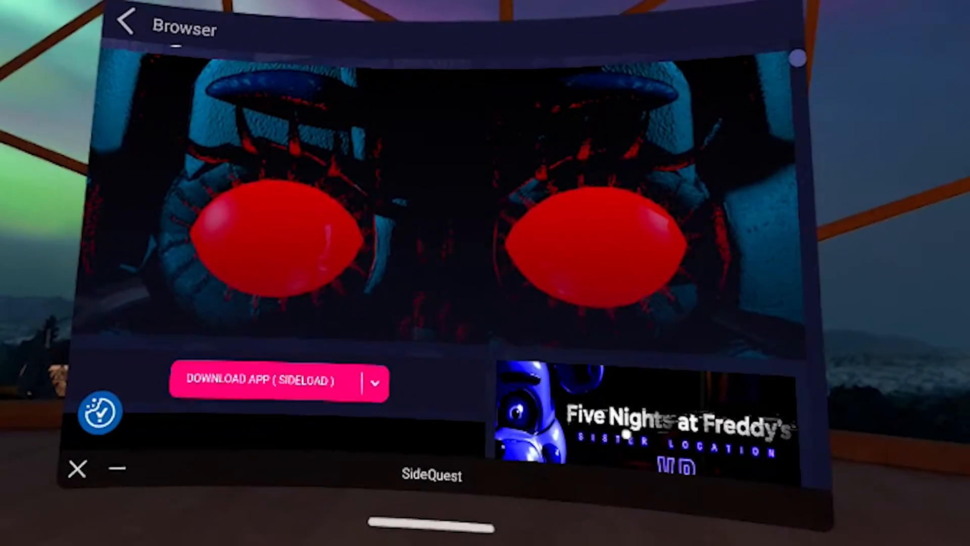
pyautogui.click(278, 382)
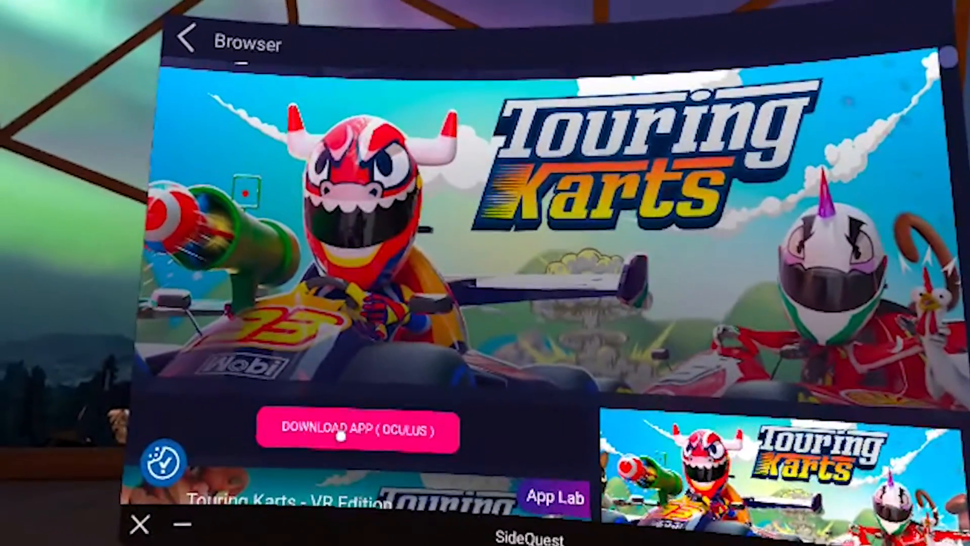
# Step: Get Touring Karts from the Oculus store, continuing past the Keep Me Open tip and App Lab notice
pyautogui.click(358, 430)
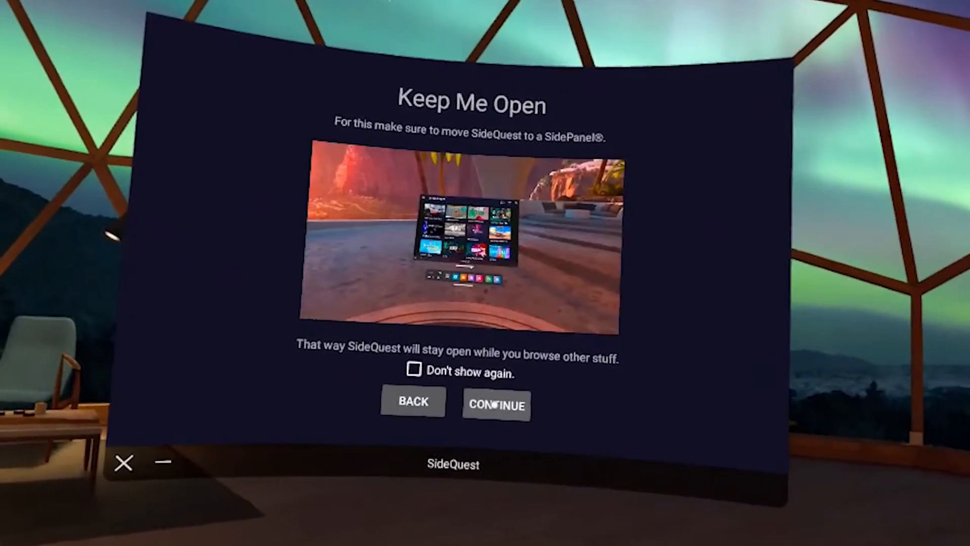
pyautogui.click(495, 404)
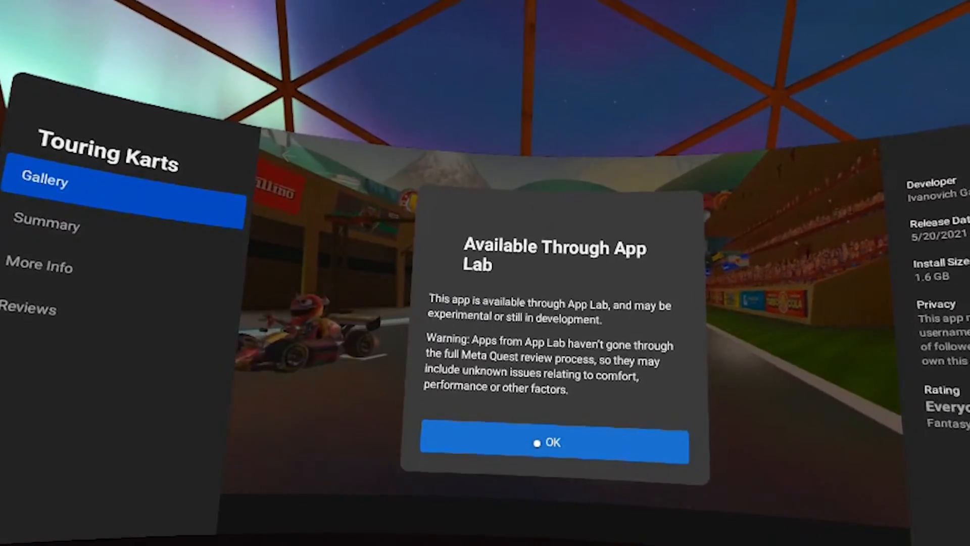
pyautogui.click(553, 443)
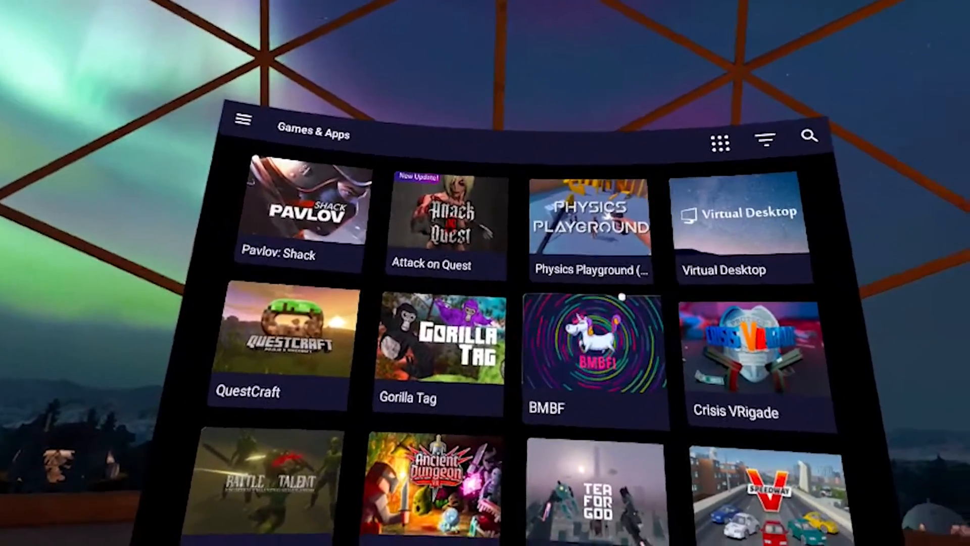
# Step: Scroll the Games & Apps catalogue and bring up its category filter panel
pyautogui.scroll(-3)
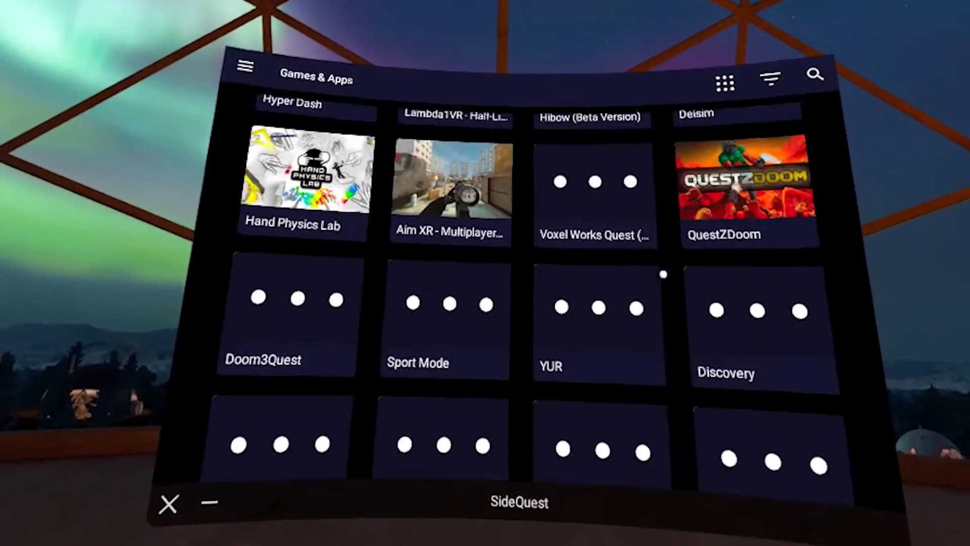
pyautogui.scroll(-3)
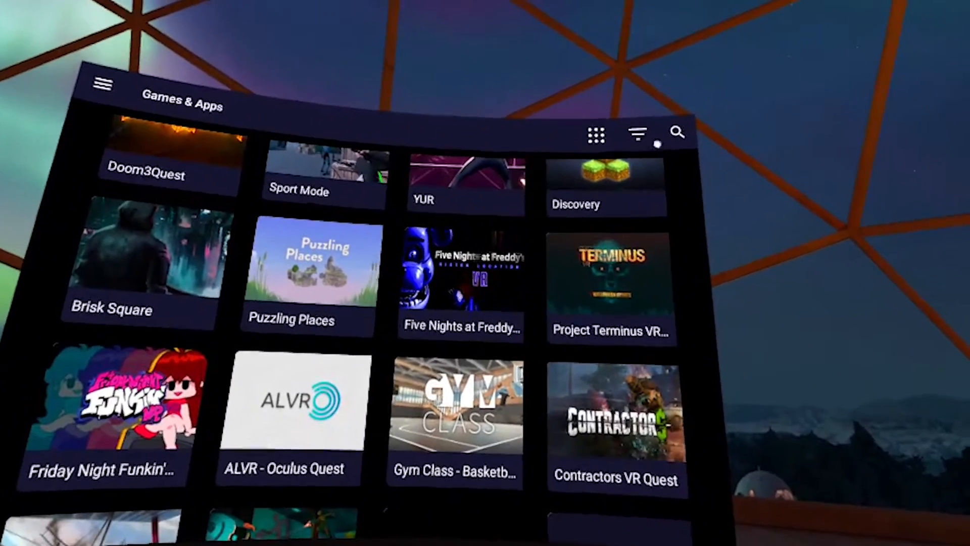
pyautogui.click(635, 134)
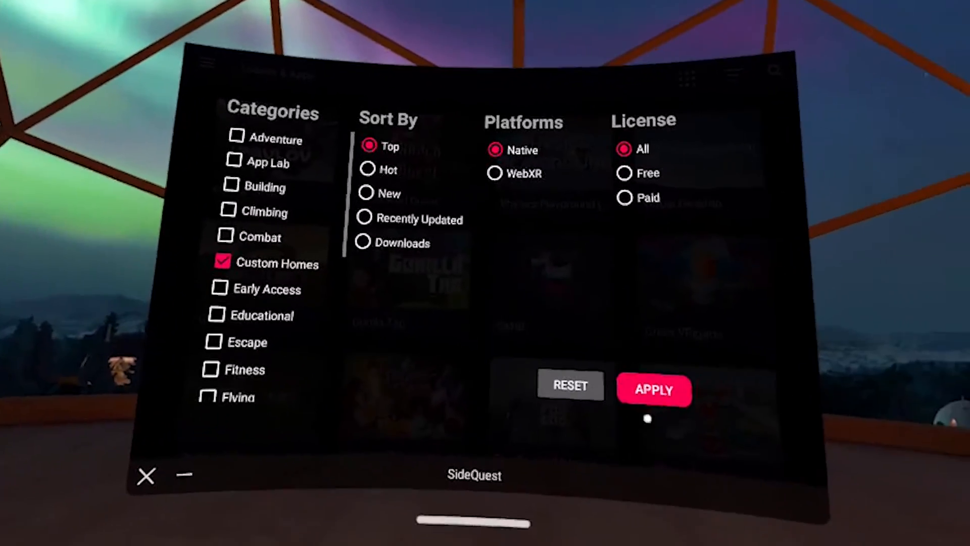
# Step: Filter the catalogue to custom homes and confirm installing the Beat Saber Classic Menu home
pyautogui.click(654, 390)
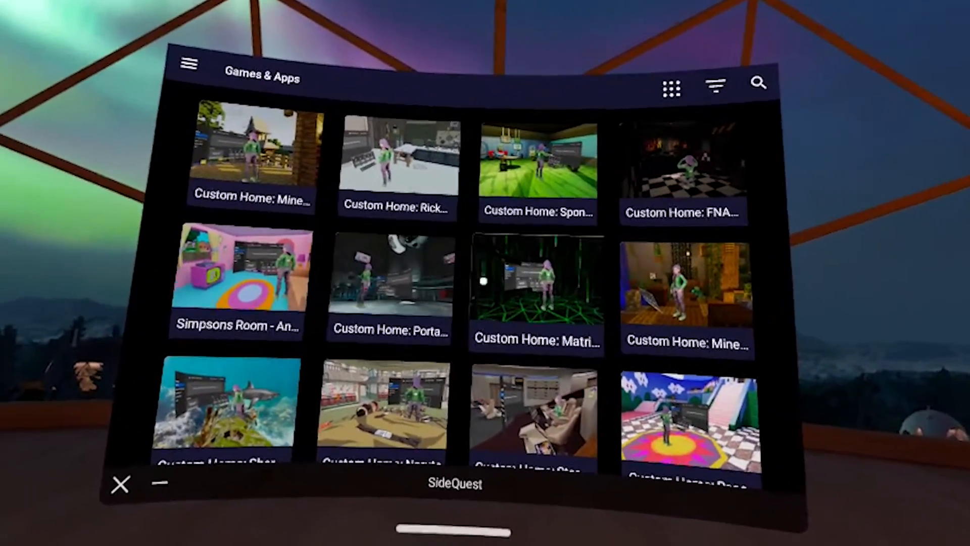
pyautogui.scroll(-3)
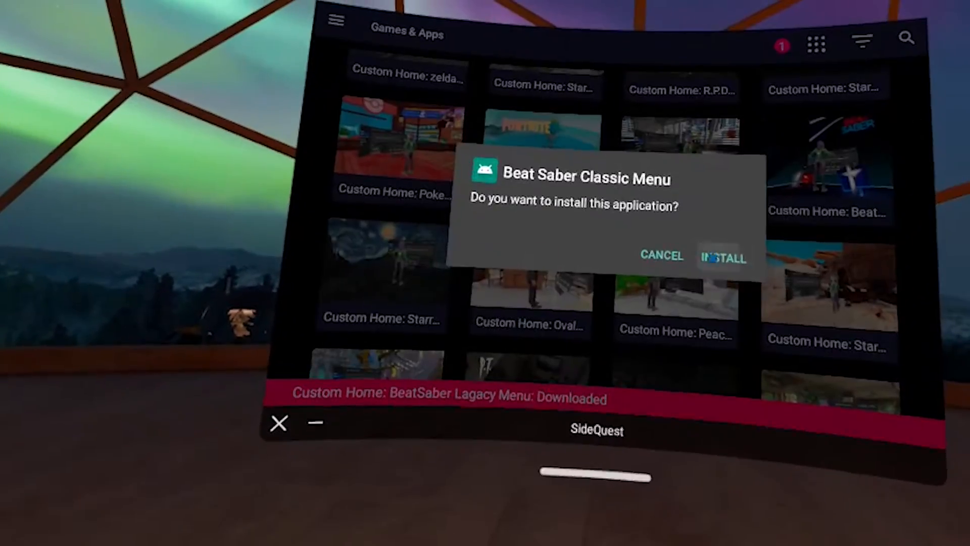
pyautogui.click(723, 256)
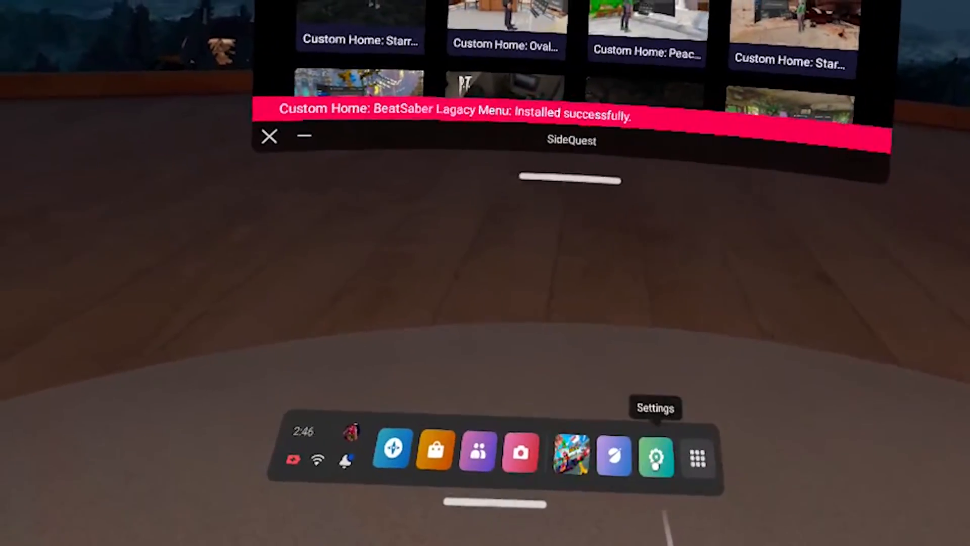
# Step: Apply the Beat Saber Classic Menu as the virtual environment under Personalization
pyautogui.click(655, 454)
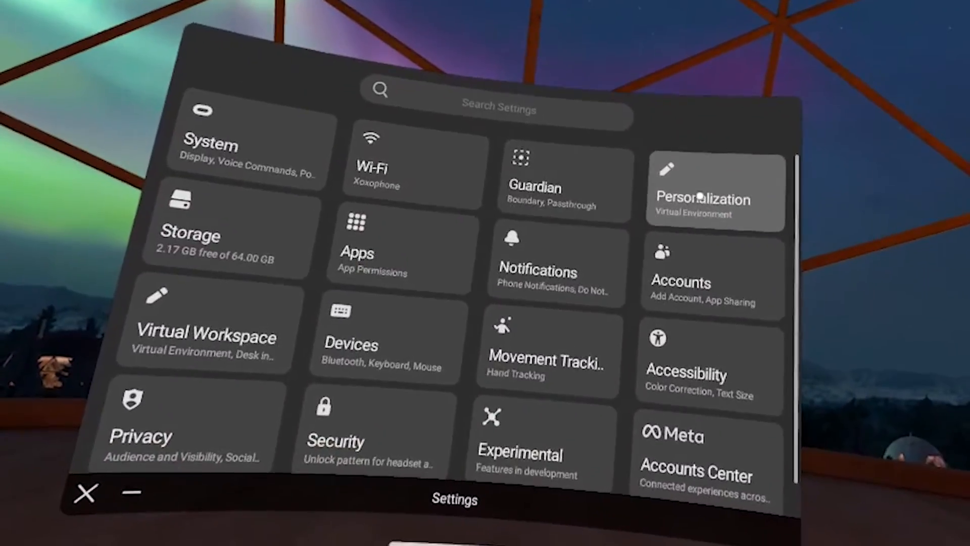
pyautogui.click(702, 192)
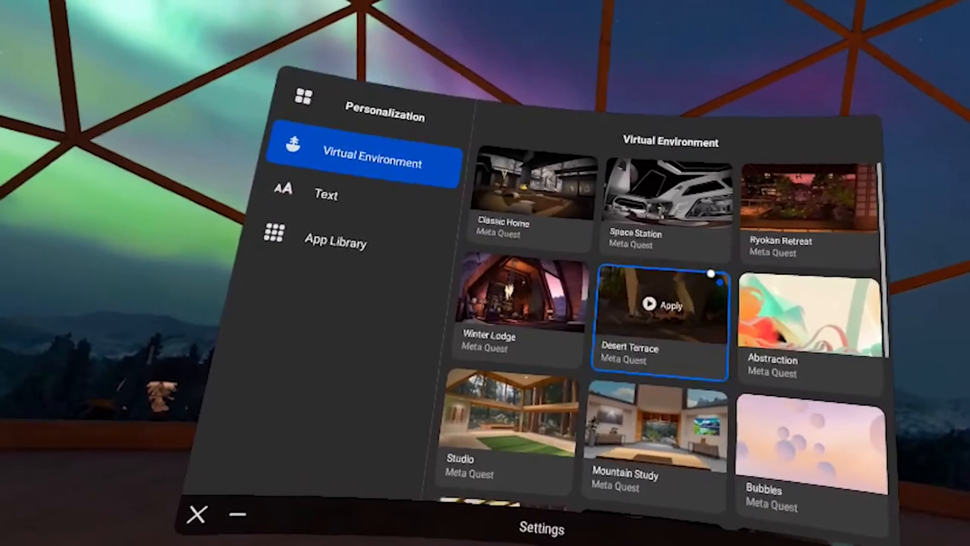
pyautogui.scroll(-3)
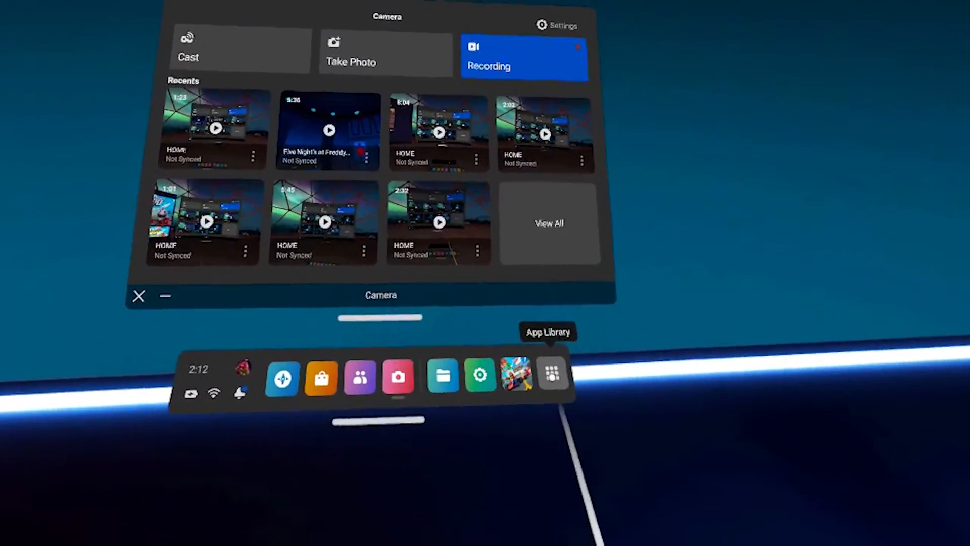
# Step: Filter the App Library to Unknown Sources, listing Beat Saber Classic Menu, SideQuest and BMBF
pyautogui.click(553, 376)
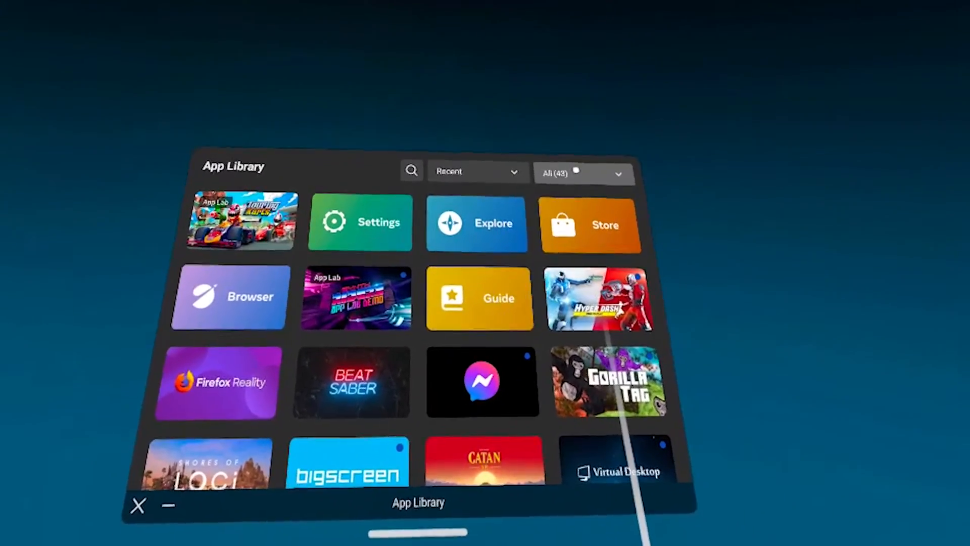
pyautogui.click(582, 173)
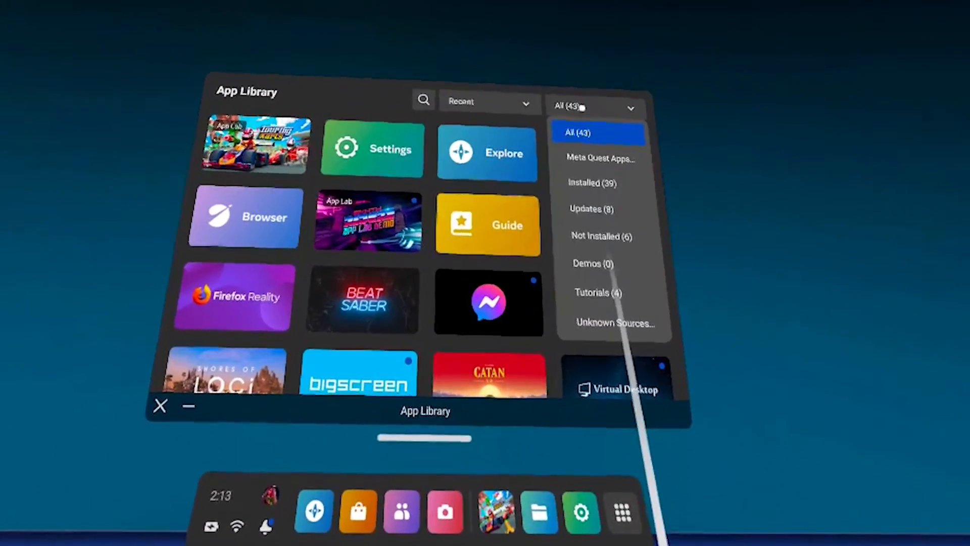
pyautogui.click(614, 323)
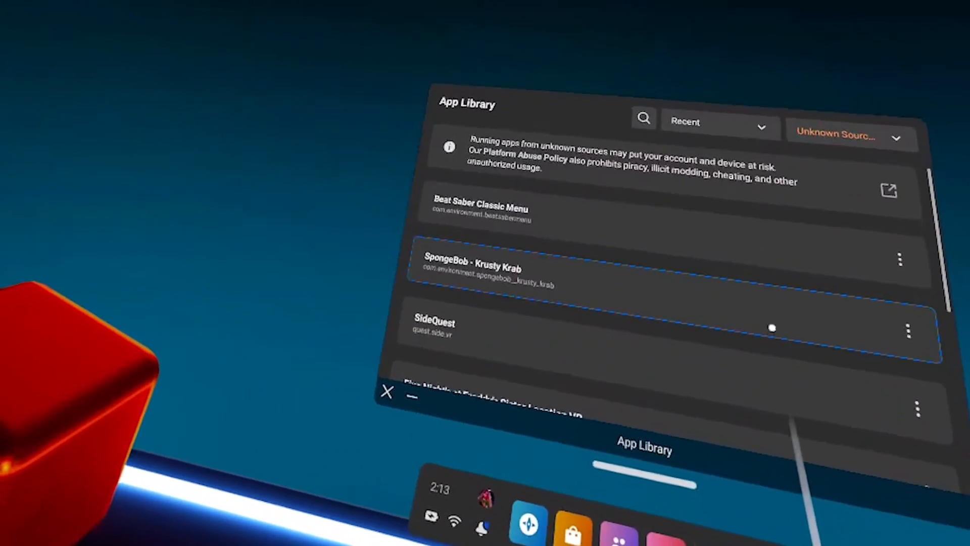
pyautogui.scroll(-3)
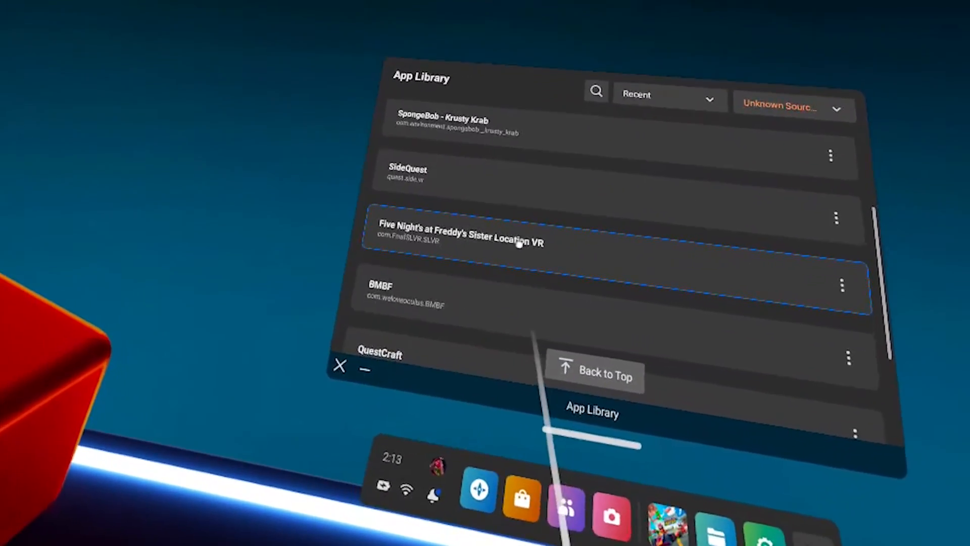